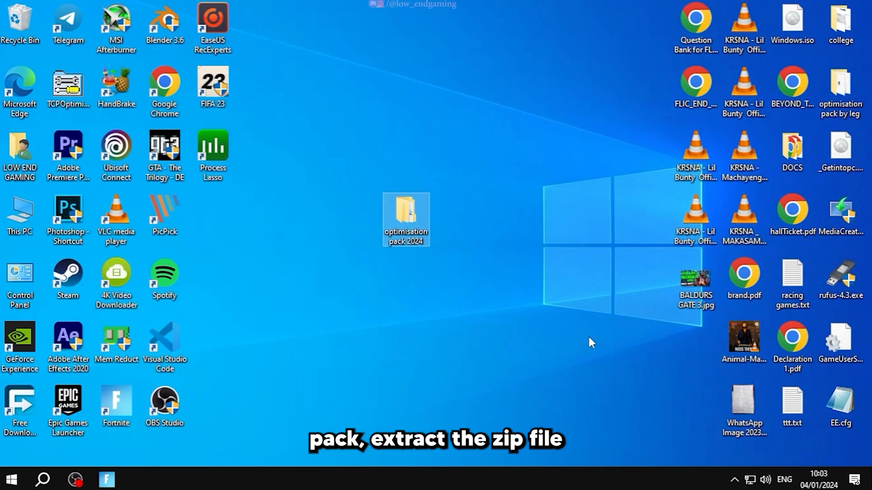
# Make TimerResolution.exe in the optimisation pack always run as administrator via its Compatibility settings
pyautogui.doubleClick(406, 214)
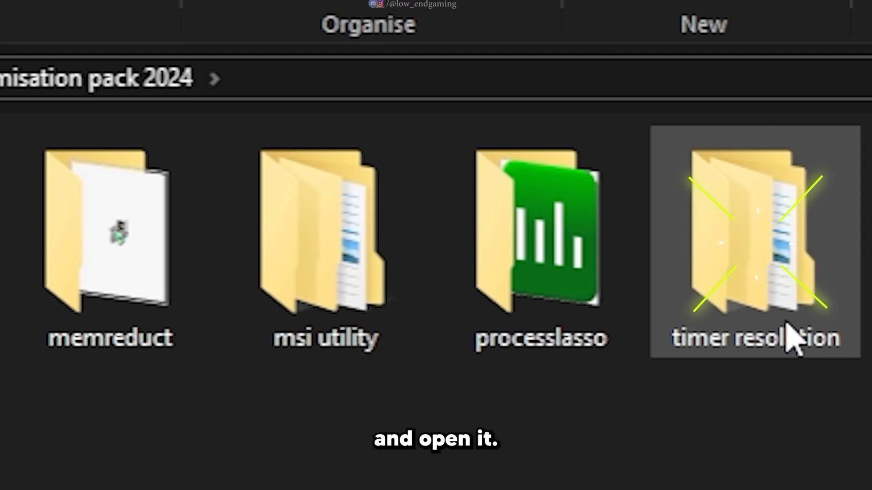
pyautogui.doubleClick(755, 244)
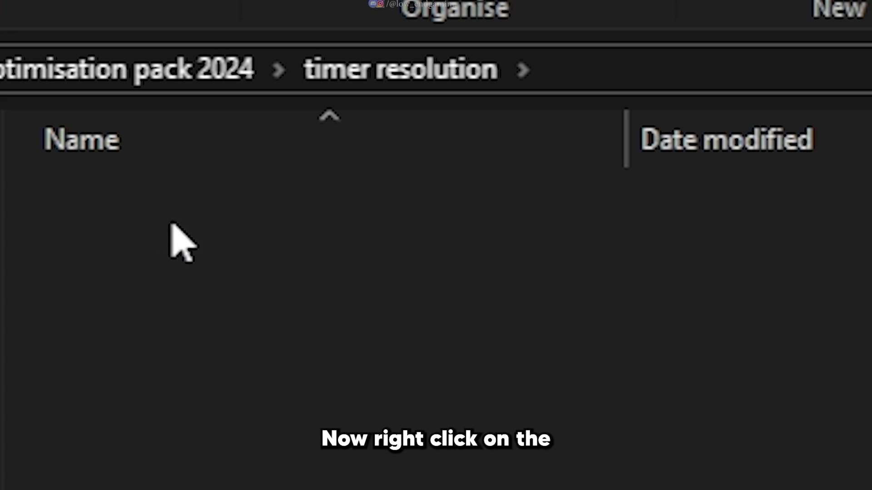
pyautogui.rightClick(128, 207)
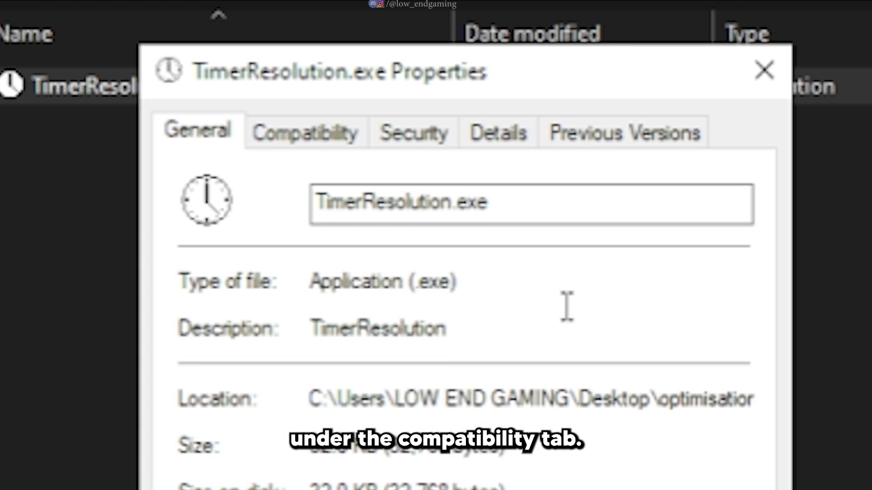
pyautogui.click(305, 133)
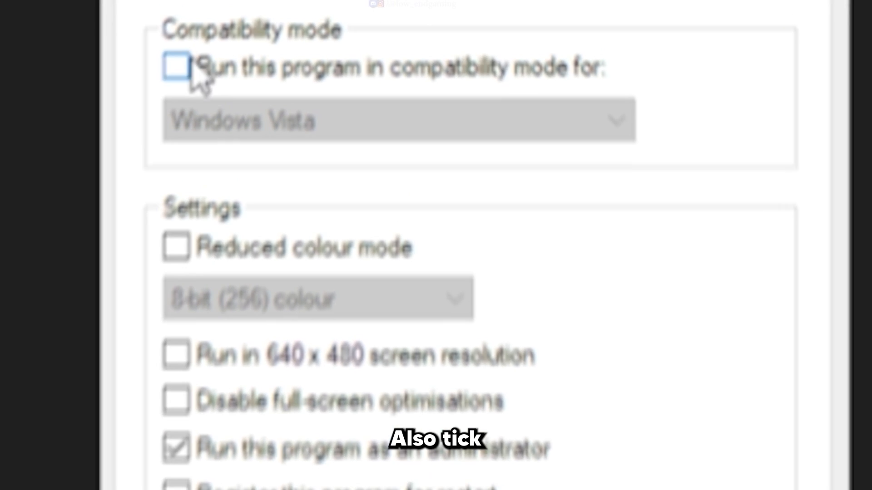
pyautogui.click(177, 67)
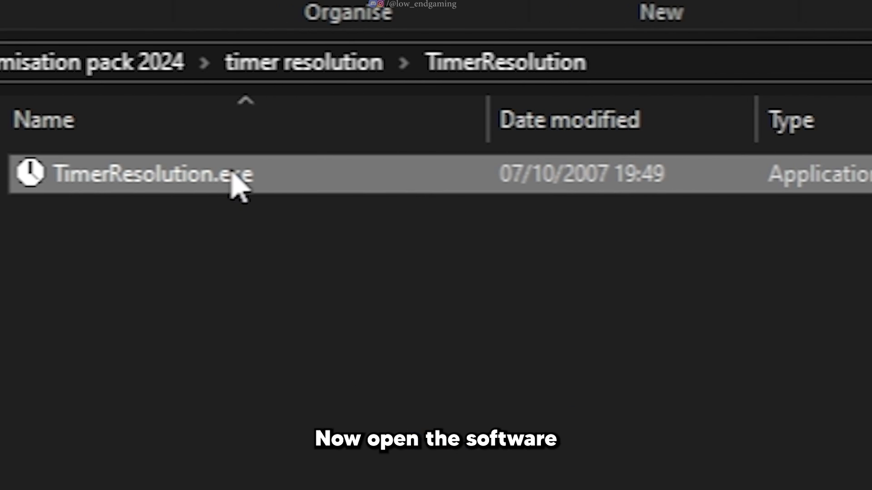
# Launch Timer Resolution and set it to its 0.500 ms maximum
pyautogui.doubleClick(150, 175)
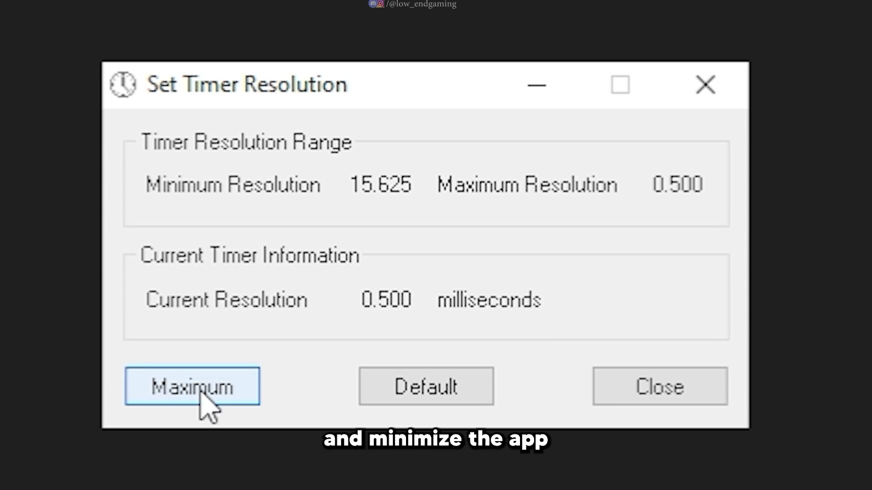
pyautogui.click(534, 85)
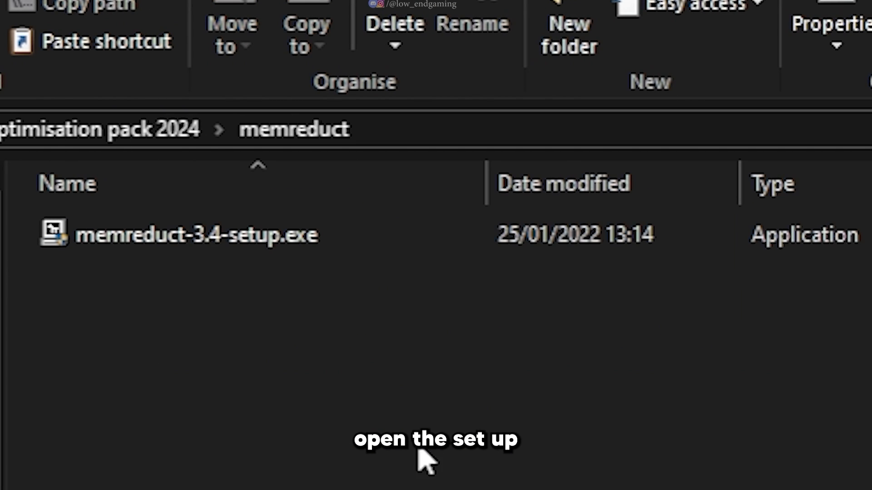
# Make the Mem Reduct executable always run as administrator via its Compatibility settings
pyautogui.click(194, 235)
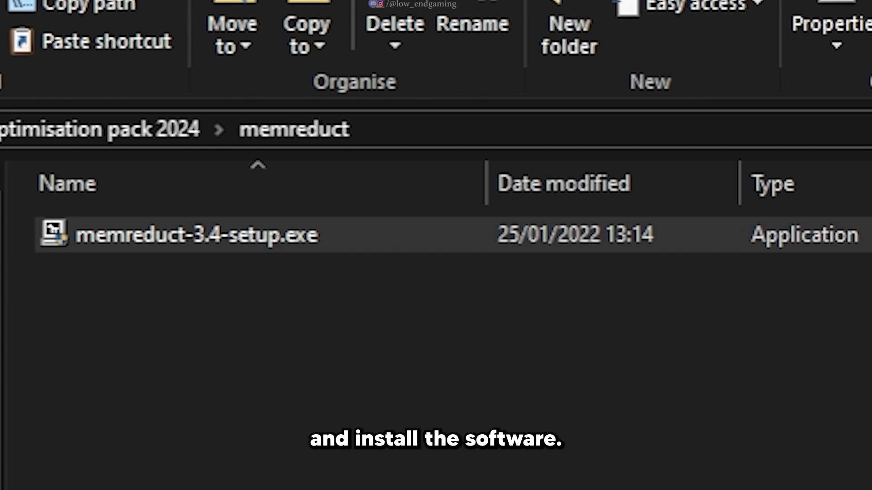
pyautogui.rightClick(196, 235)
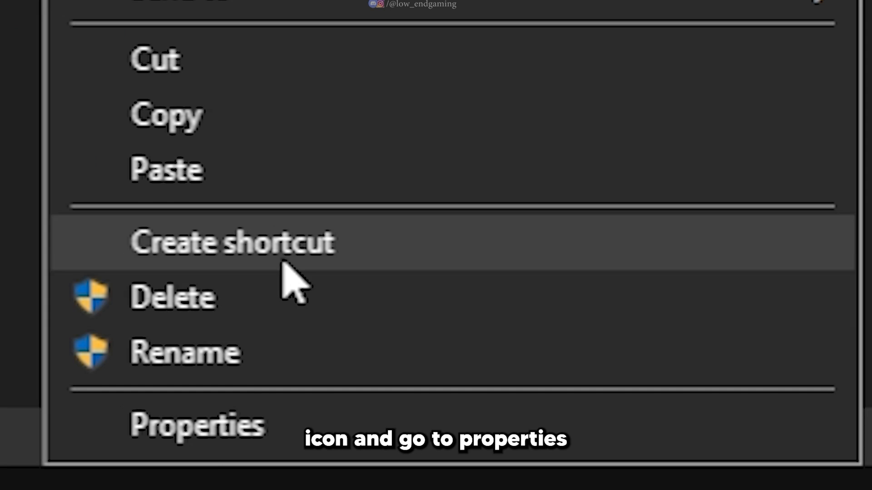
pyautogui.click(197, 425)
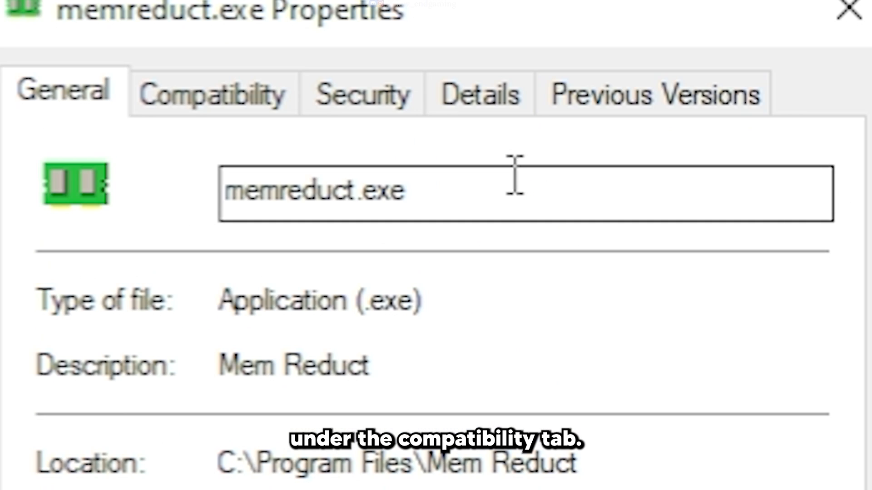
pyautogui.click(72, 298)
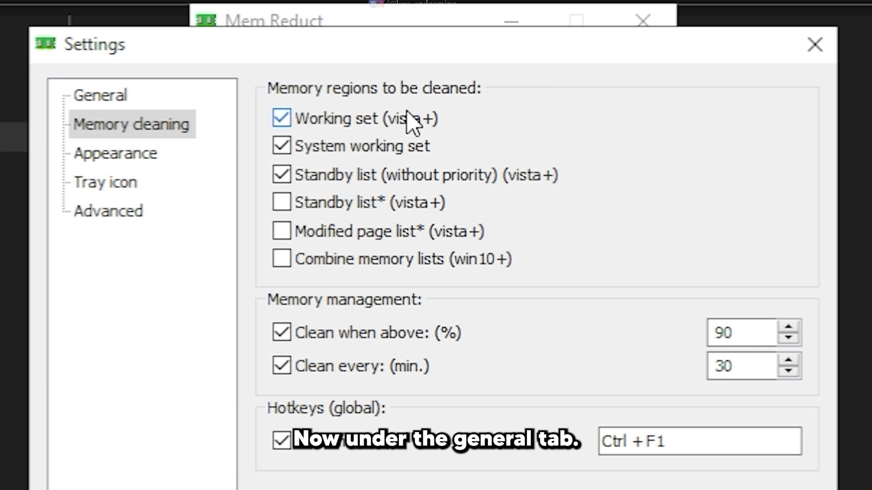
# In Mem Reduct's General settings enable always on top, load on startup and start minimized
pyautogui.click(100, 94)
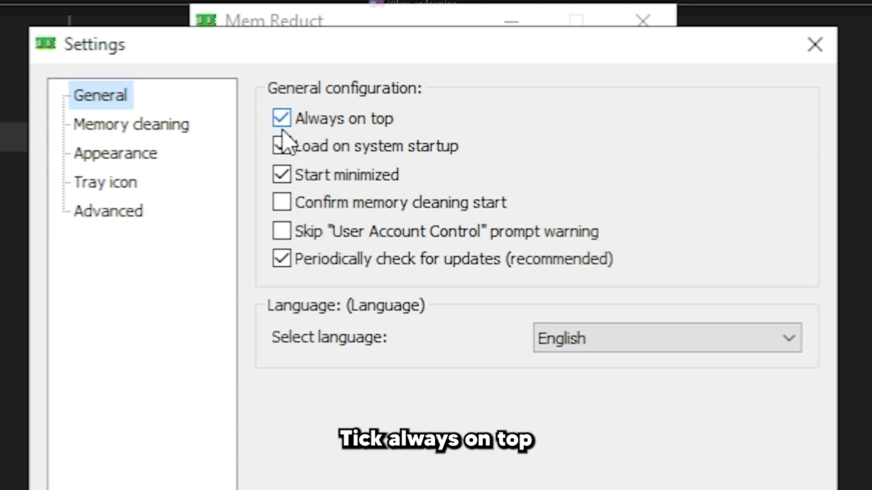
pyautogui.click(282, 145)
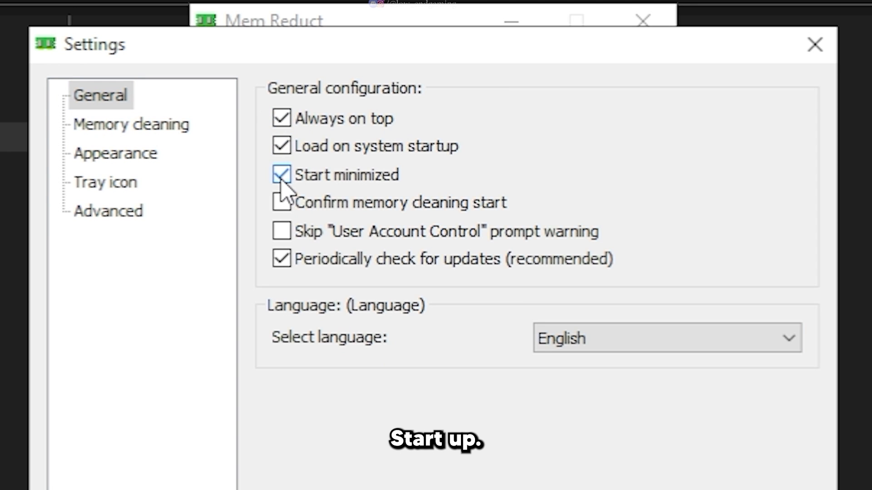
pyautogui.click(131, 123)
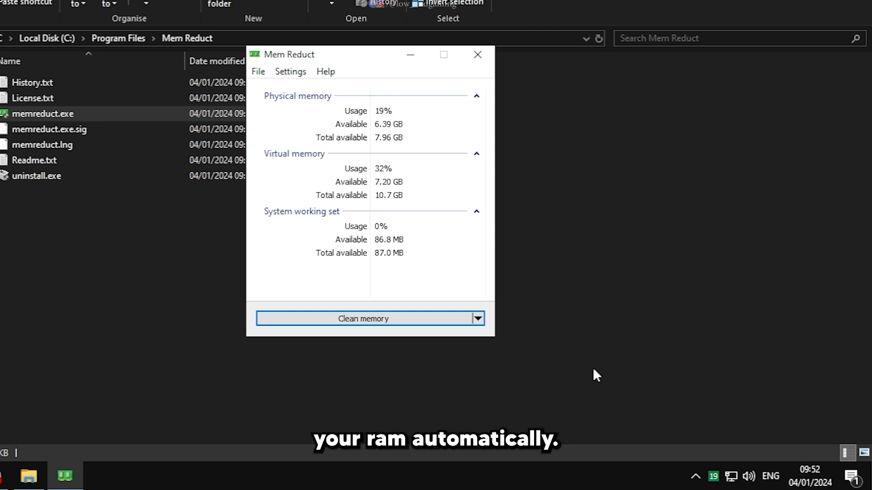
pyautogui.click(363, 318)
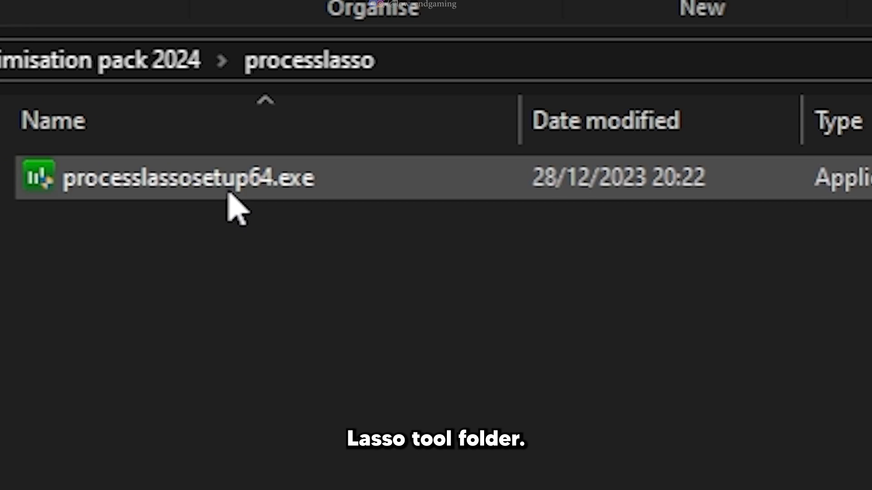
# Run processlassosetup64.exe, agree to the license and install to the default folder
pyautogui.doubleClick(189, 178)
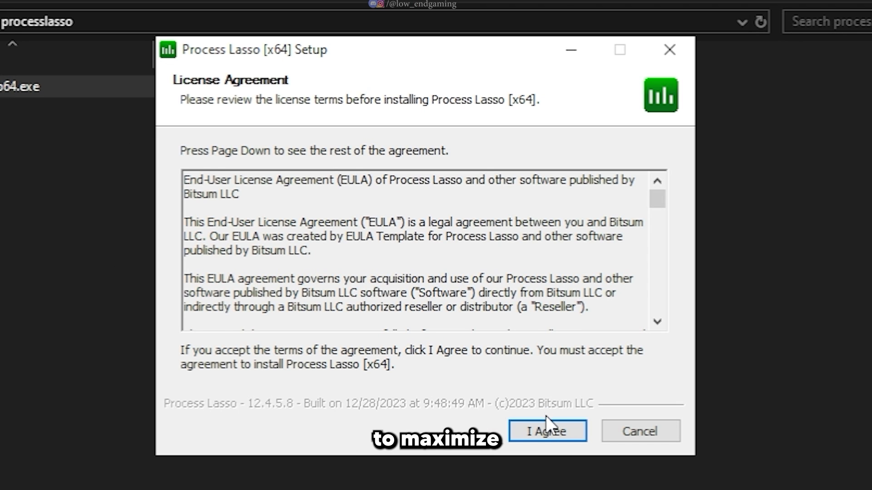
pyautogui.click(547, 431)
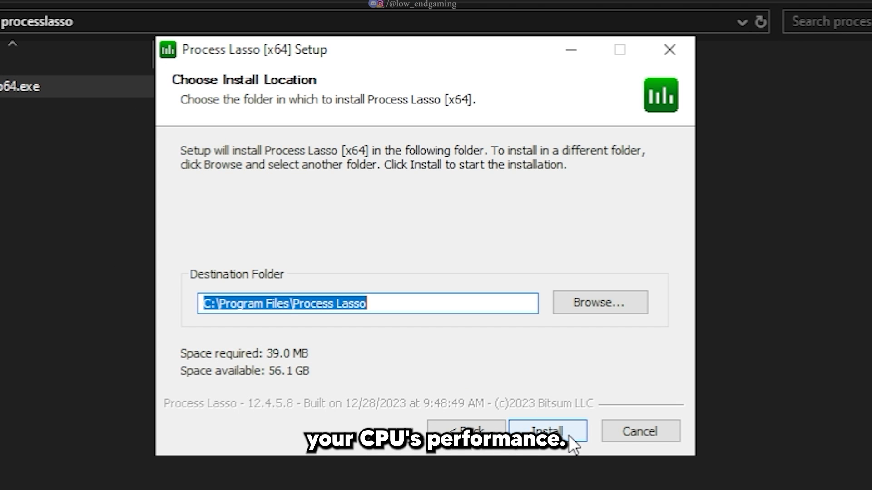
pyautogui.click(547, 431)
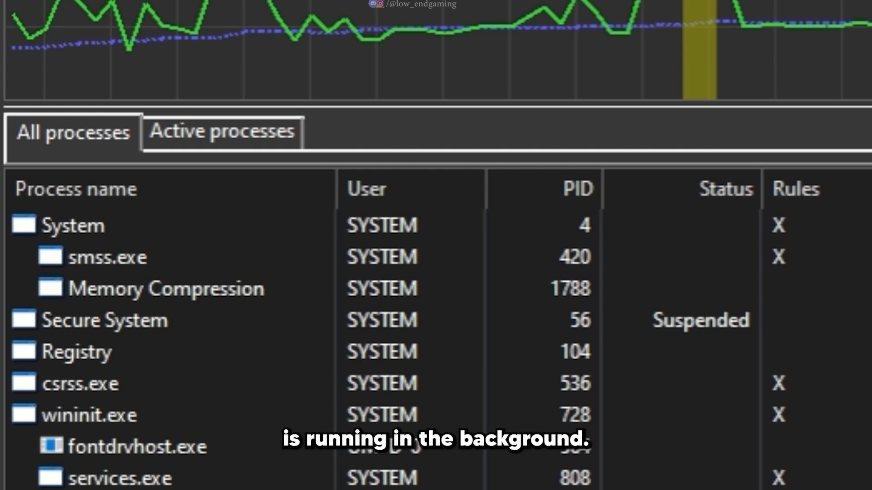
# Give FortniteClient-Win64 a CPU Priority rule of Always > High in Process Lasso
pyautogui.click(221, 133)
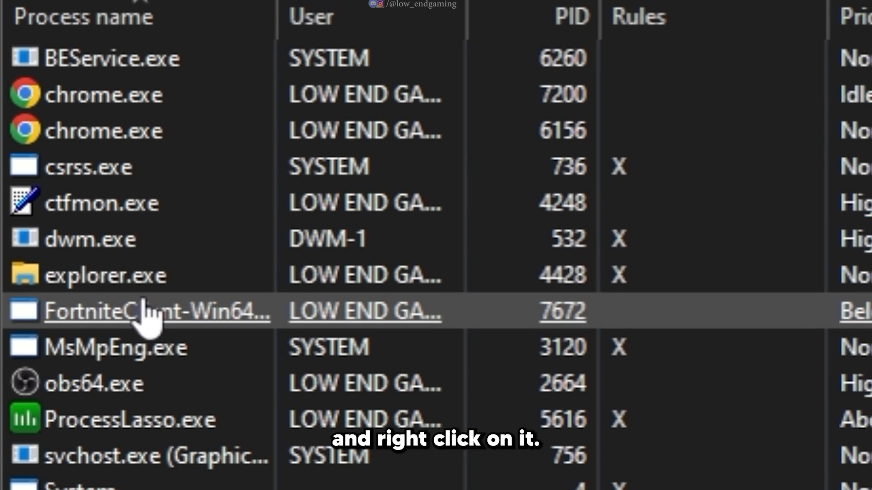
pyautogui.rightClick(155, 311)
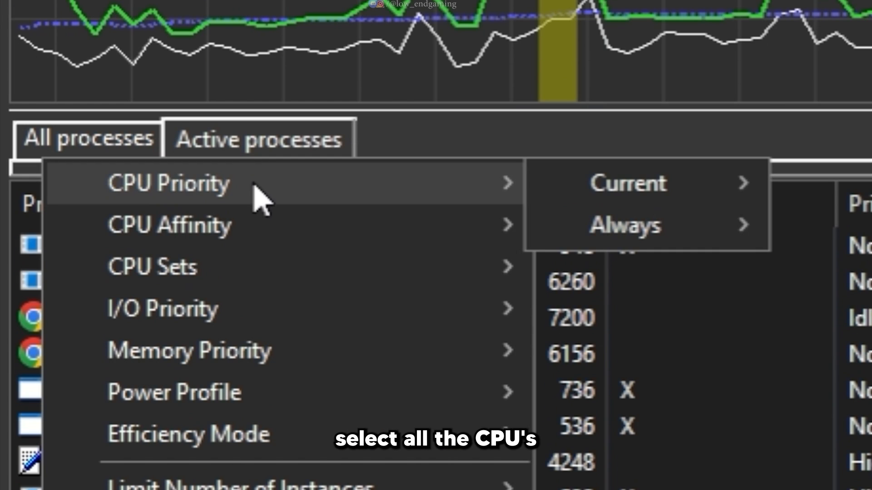
pyautogui.click(624, 225)
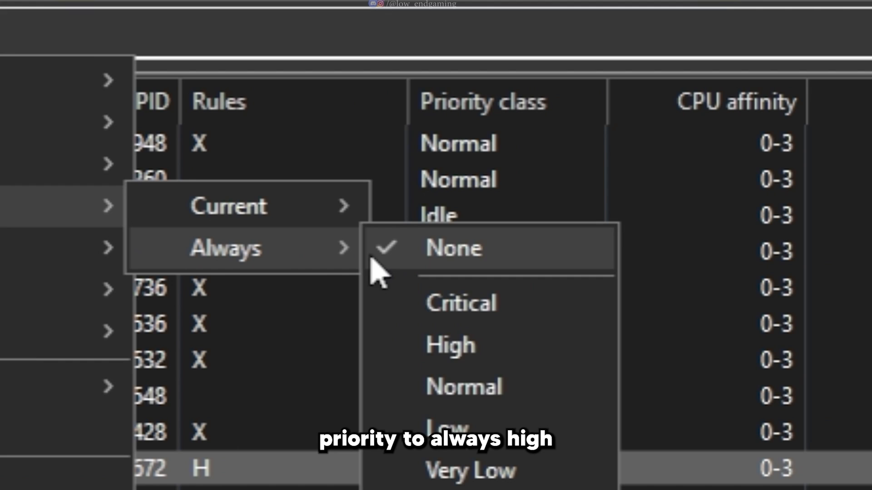
pyautogui.click(450, 345)
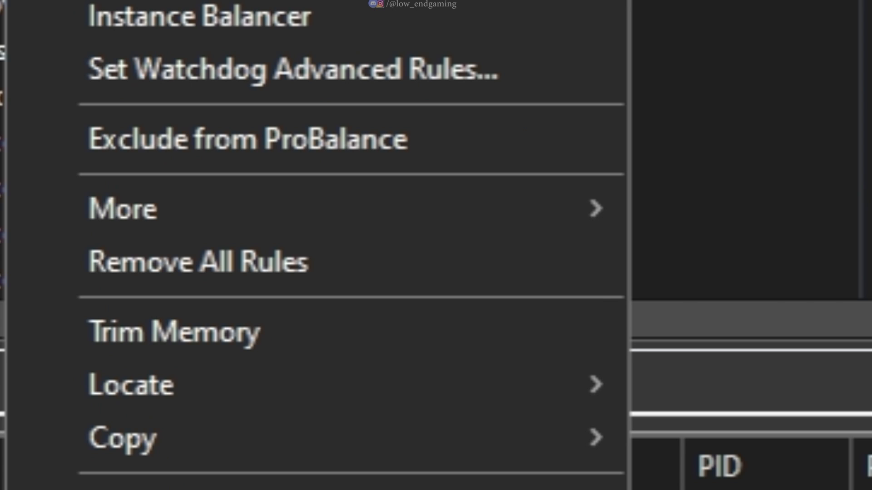
pyautogui.moveTo(189, 139)
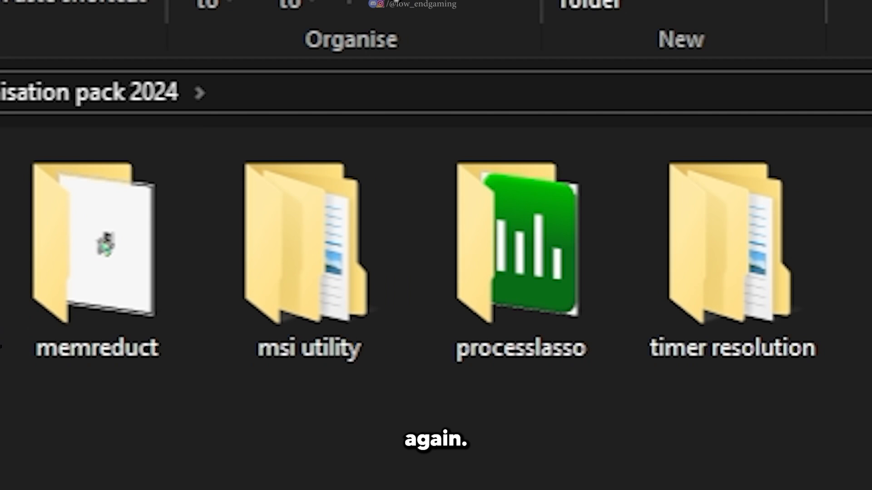
# Open the msi utility folder and run the MSI utility to show its device list
pyautogui.doubleClick(308, 250)
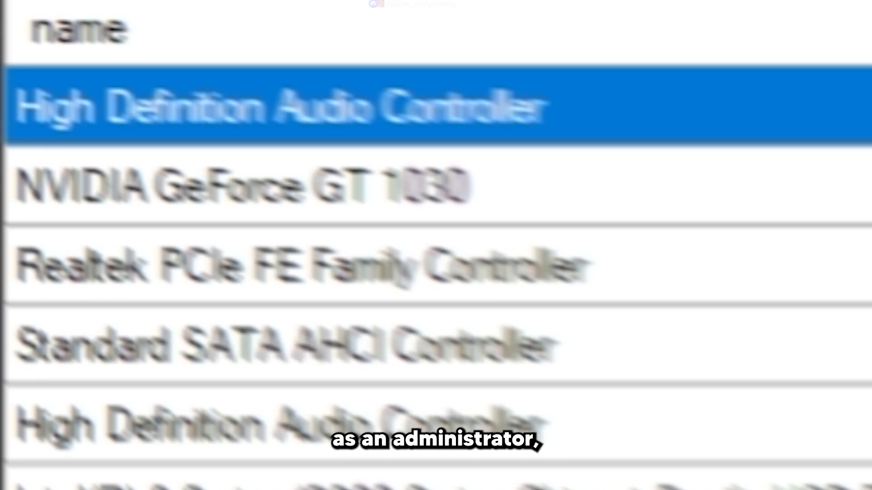
pyautogui.hscroll(3)
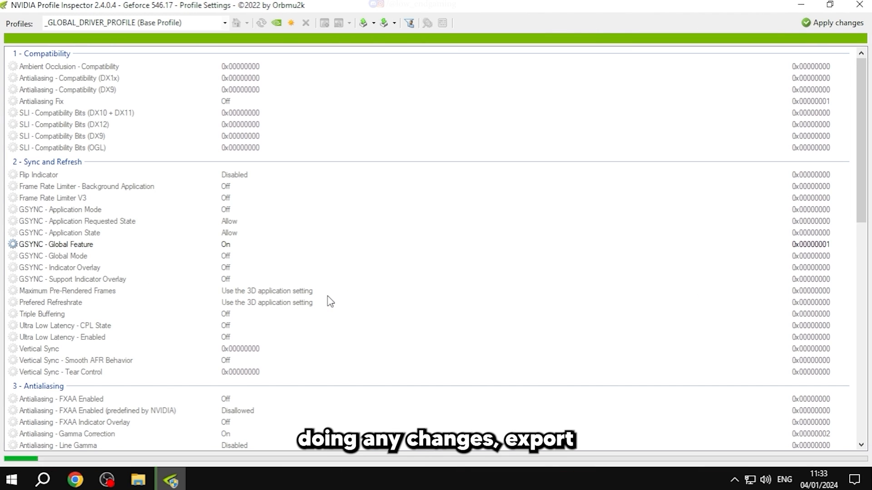
# Export the user-defined profiles as 'backup' to the Desktop
pyautogui.click(384, 23)
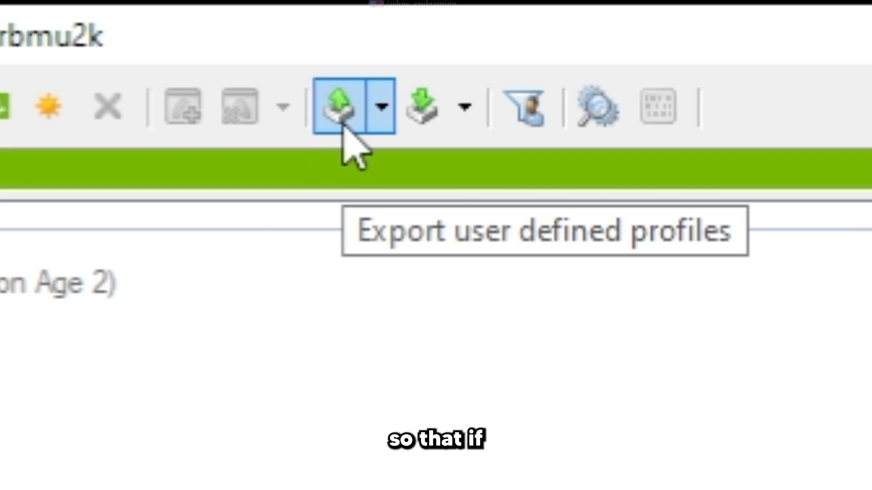
pyautogui.click(338, 105)
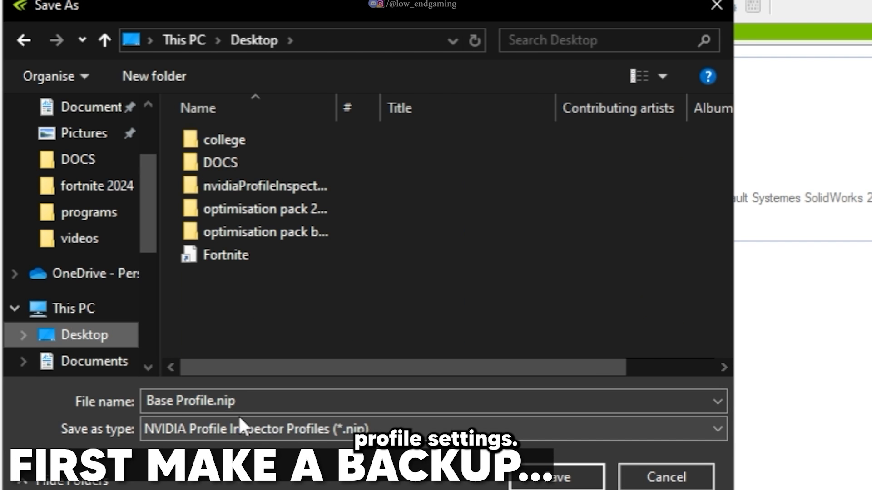
pyautogui.write('backu')
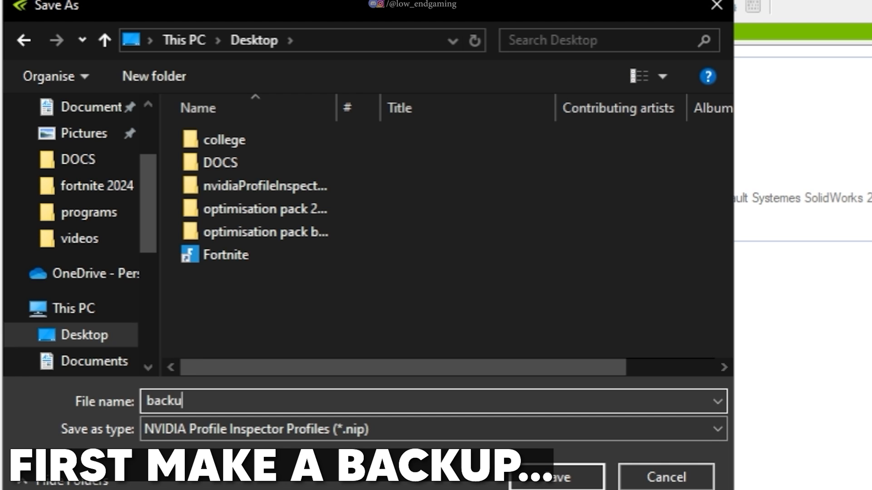
pyautogui.write('p')
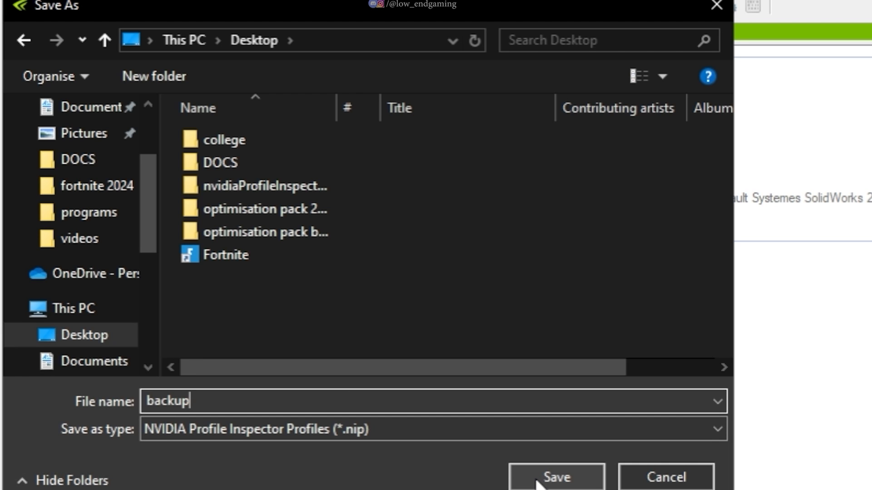
pyautogui.click(555, 477)
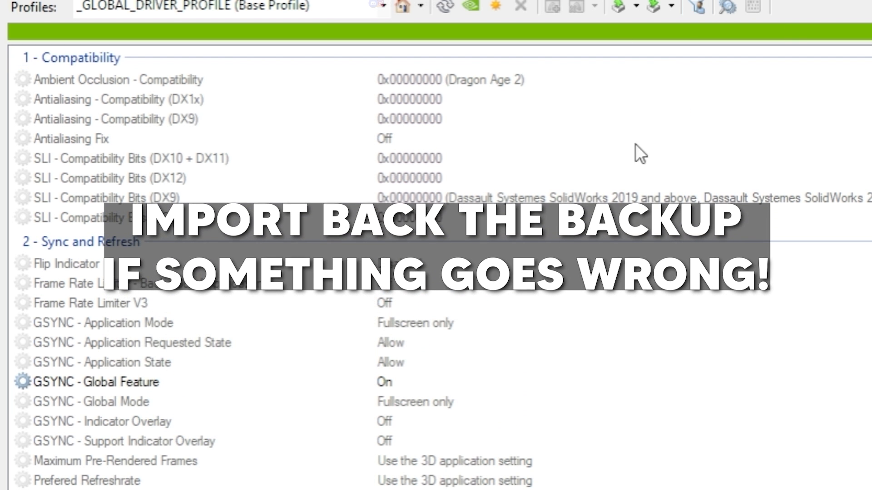
pyautogui.moveTo(470, 7)
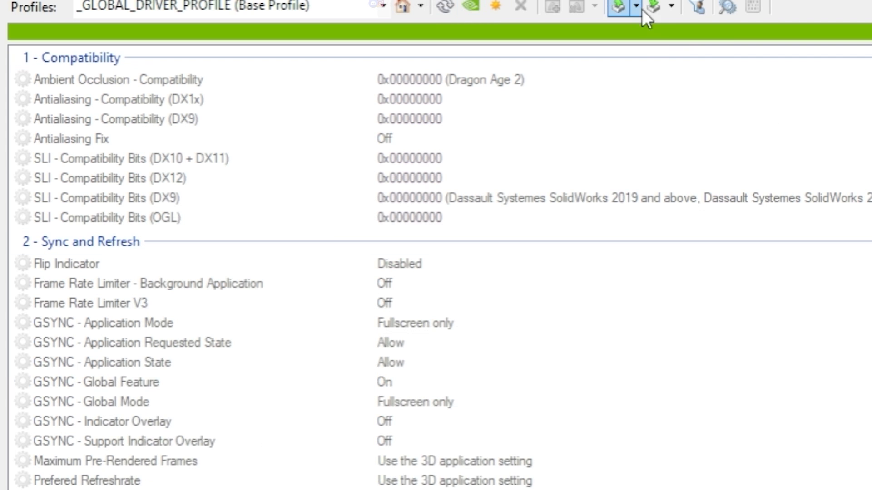
# Show the Import profile(s) restore options, then close them without importing
pyautogui.click(634, 6)
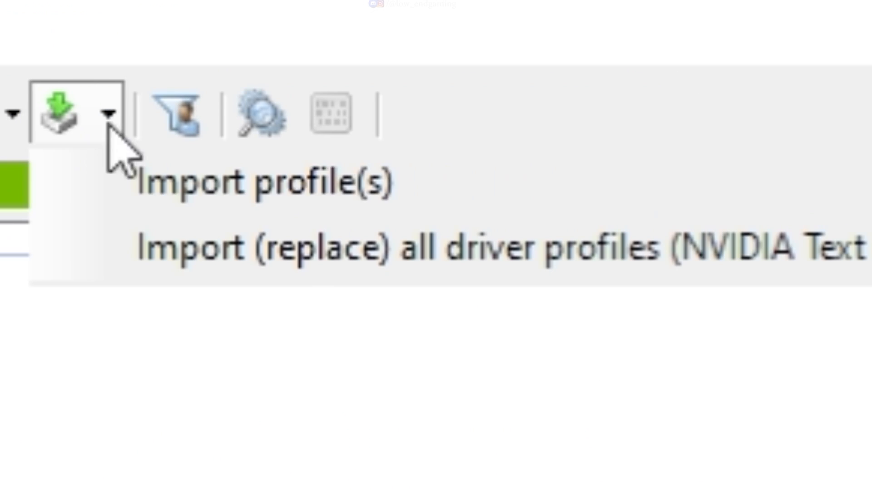
pyautogui.click(264, 183)
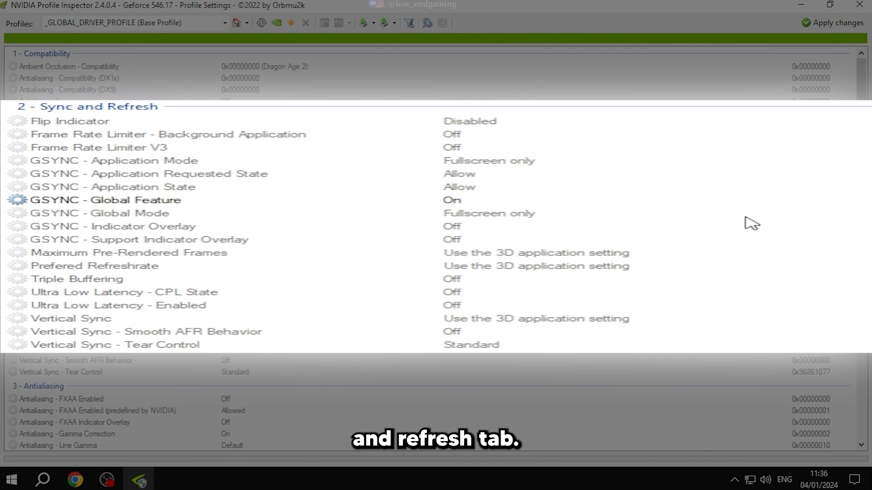
# Set G-SYNC mode Off, state Force Off, global feature Off and preferred refresh rate Highest available
pyautogui.click(111, 161)
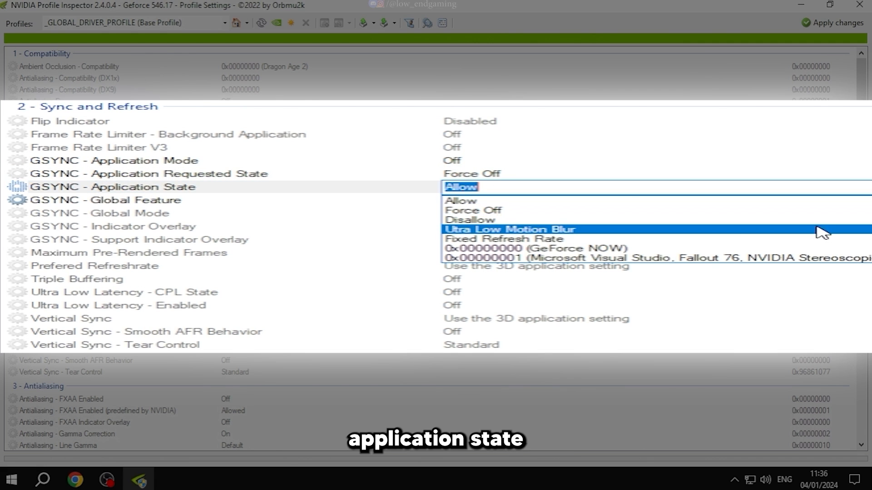
pyautogui.click(472, 210)
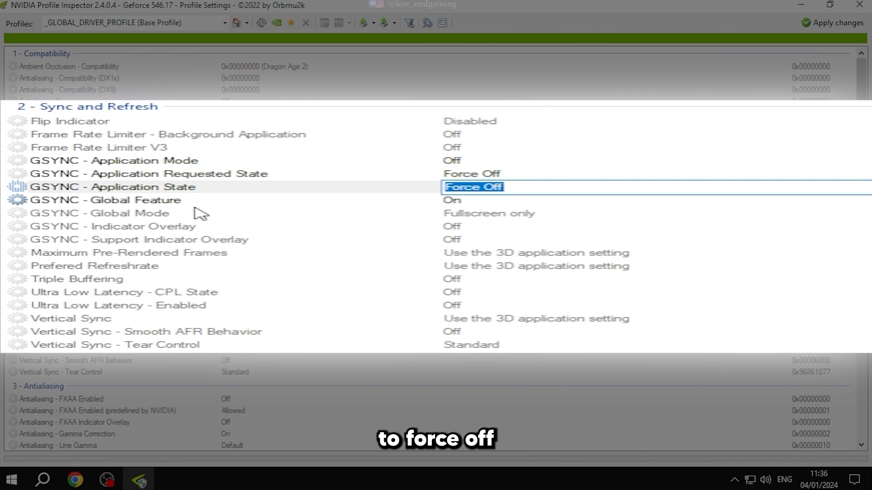
pyautogui.click(453, 199)
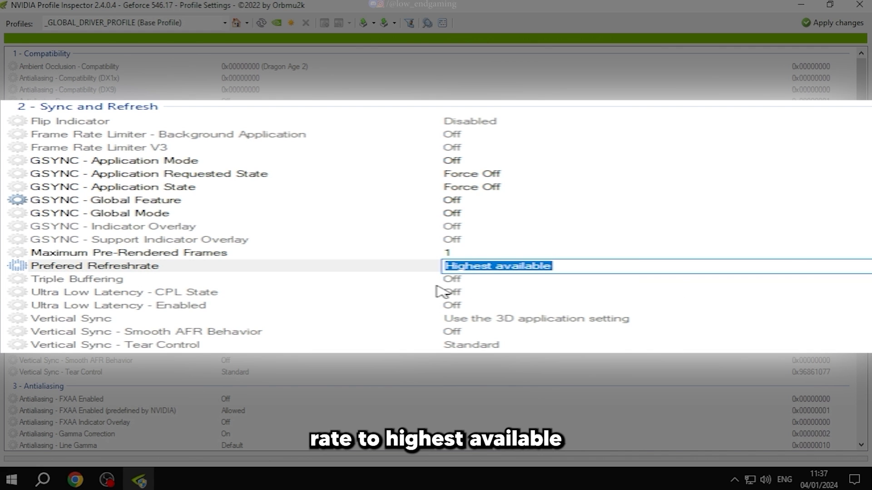
pyautogui.click(534, 319)
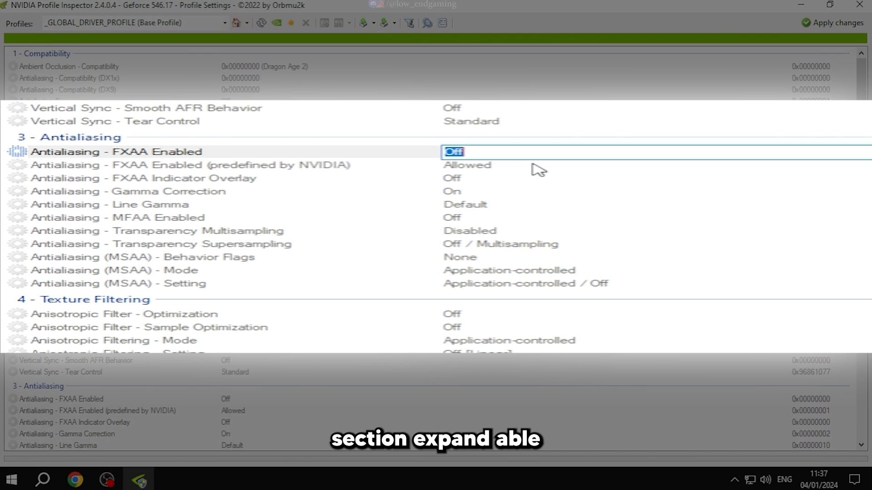
# Set the predefined FXAA usage to Disallowed
pyautogui.click(656, 164)
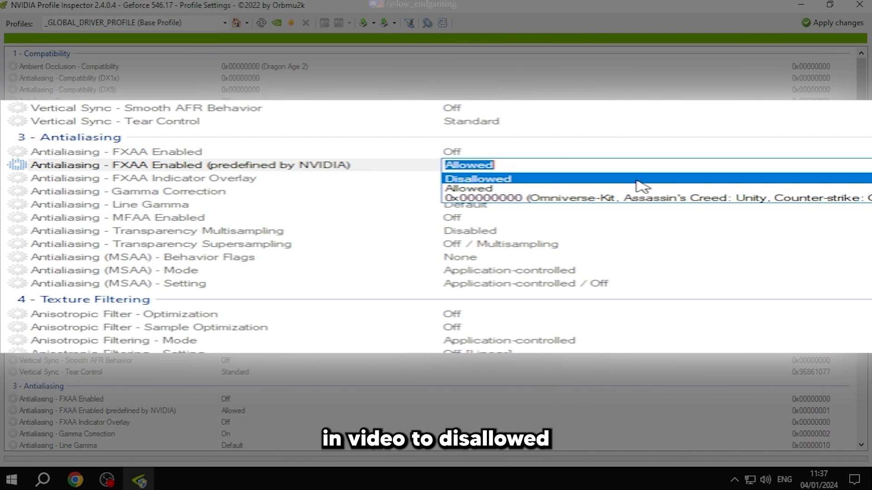
pyautogui.click(477, 179)
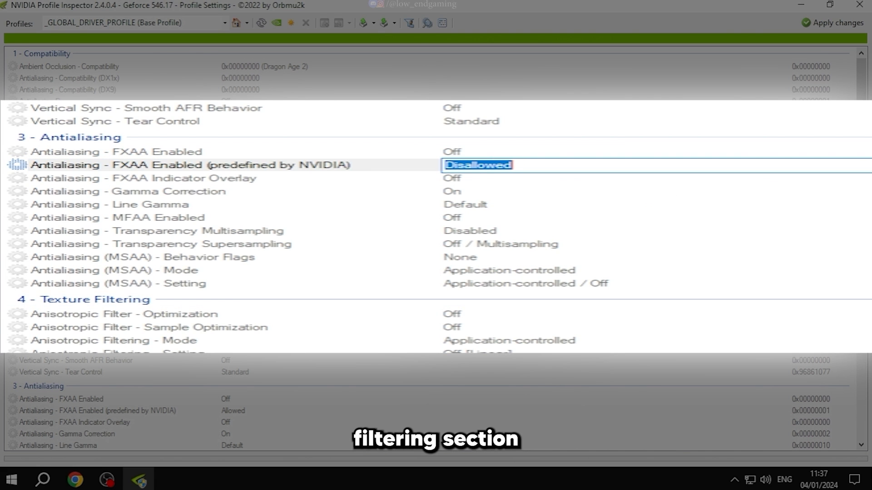
# Set anisotropic mode User-defined / Off, prevent anisotropic filtering On and texture quality High performance
pyautogui.scroll(-3)
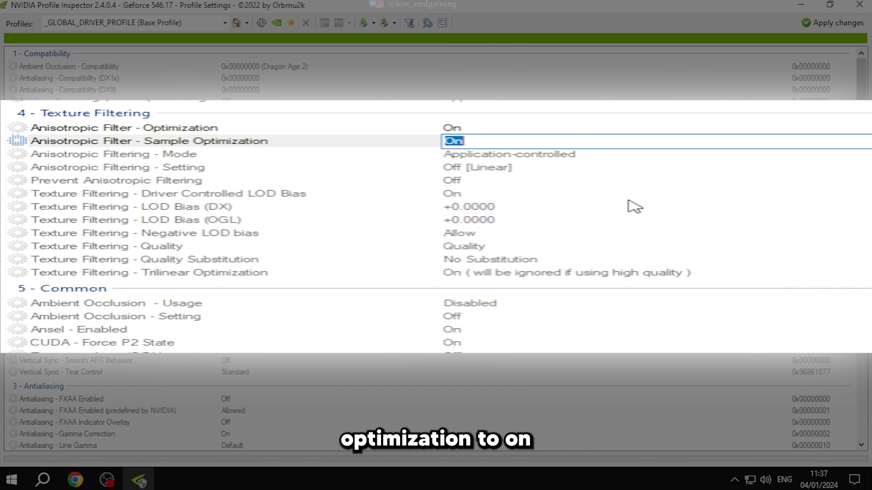
pyautogui.click(509, 154)
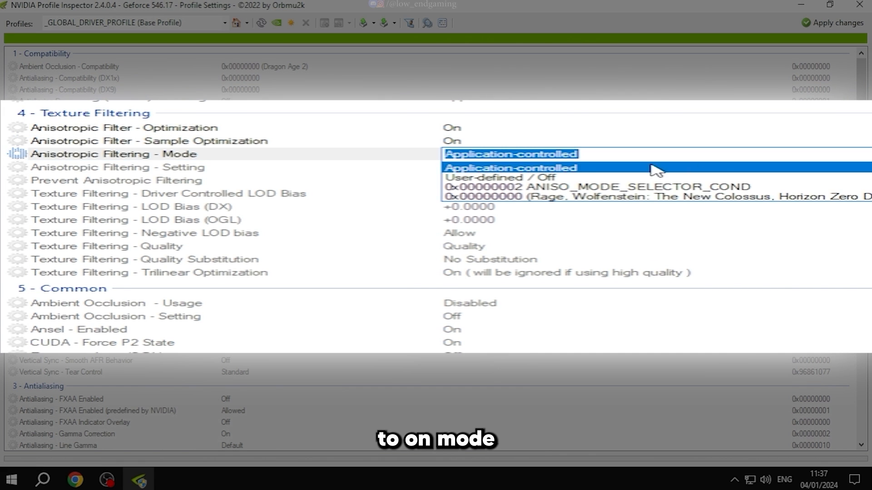
pyautogui.click(503, 177)
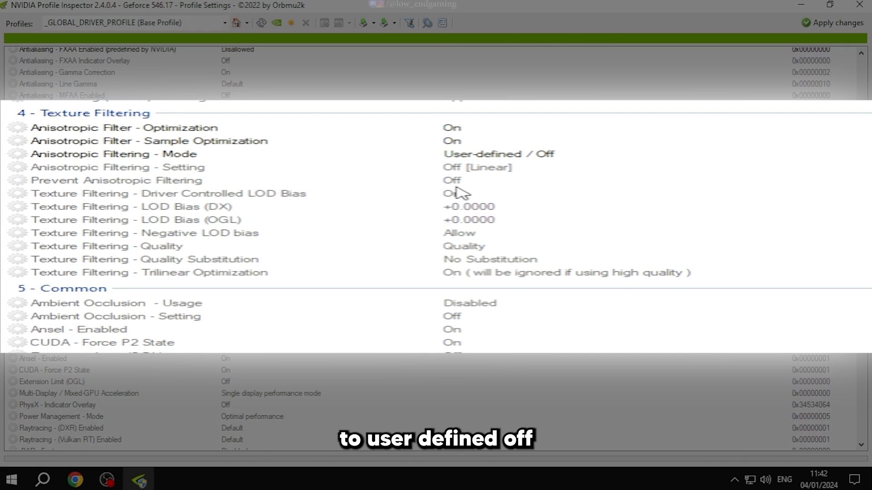
pyautogui.click(452, 180)
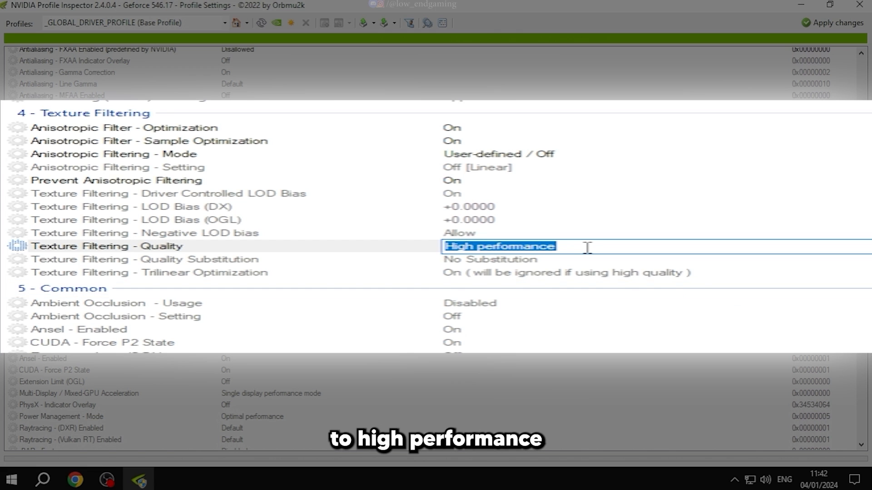
pyautogui.click(145, 273)
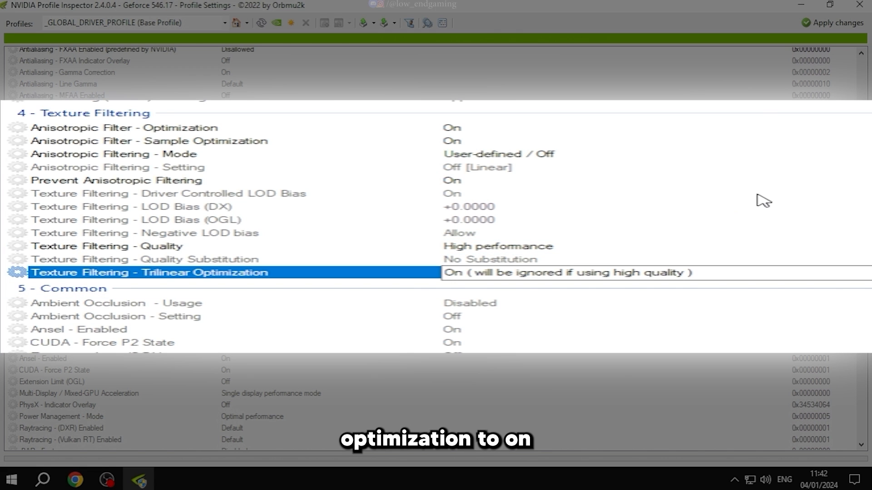
pyautogui.click(459, 127)
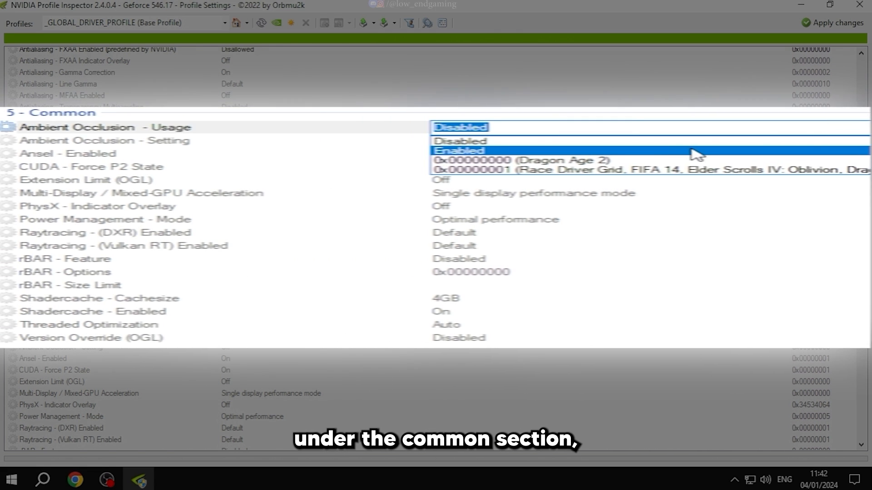
# Keep ambient occlusion disabled, CUDA Force P2 State off, single display mode and prefer maximum performance
pyautogui.click(459, 141)
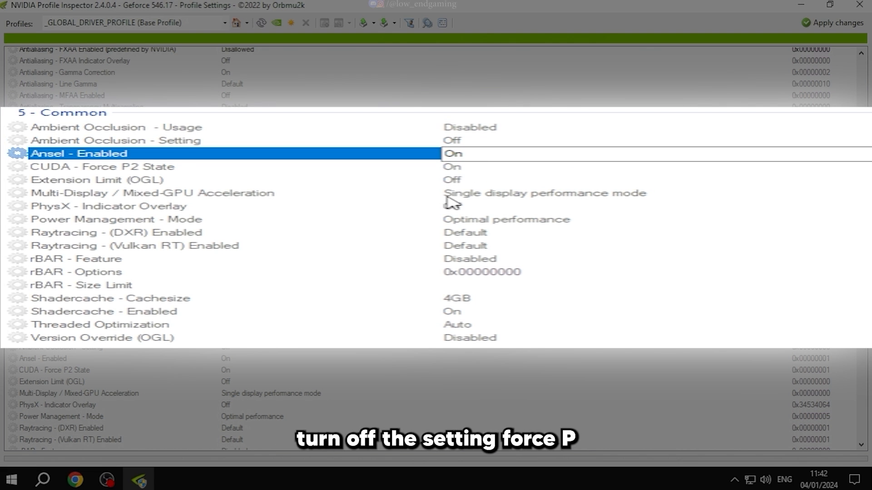
pyautogui.click(556, 167)
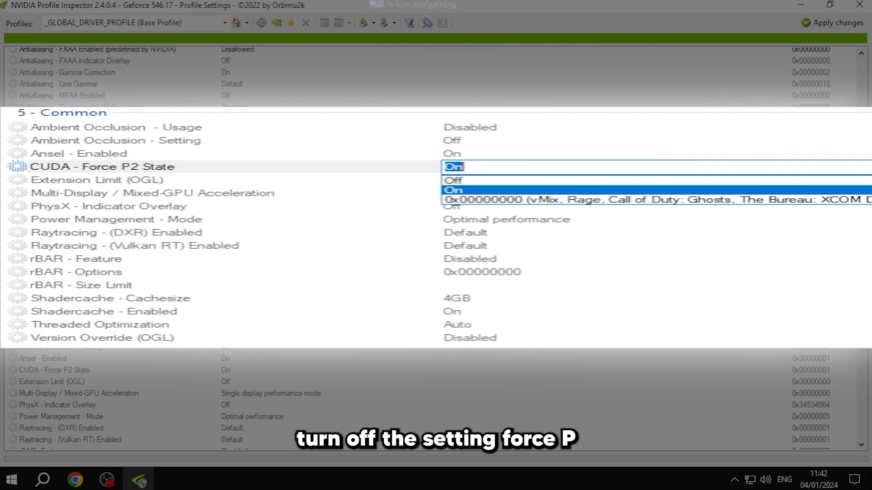
pyautogui.click(453, 180)
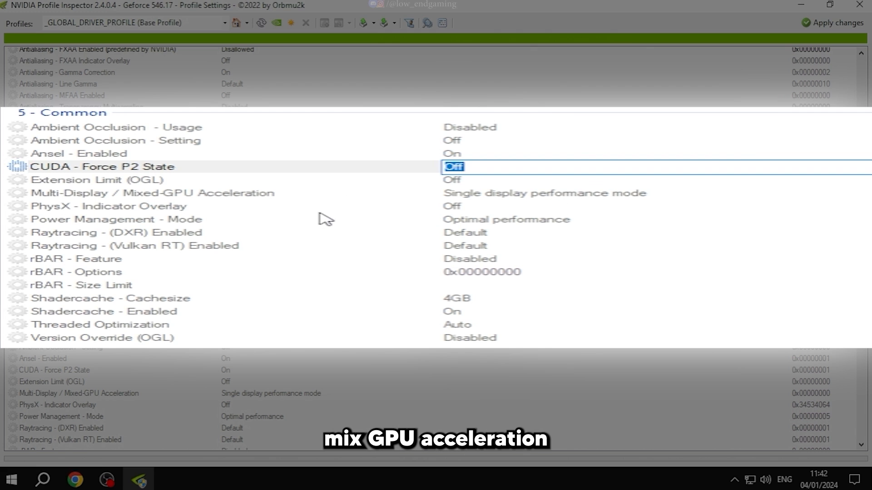
pyautogui.click(545, 192)
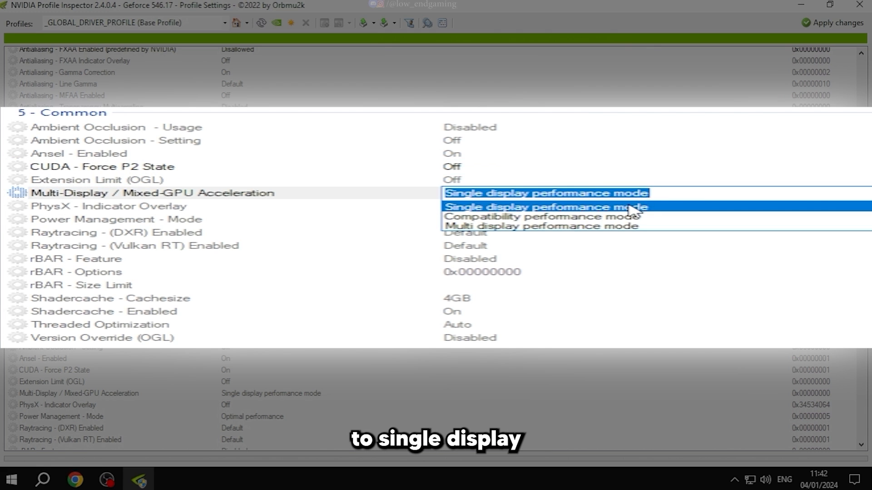
pyautogui.click(506, 219)
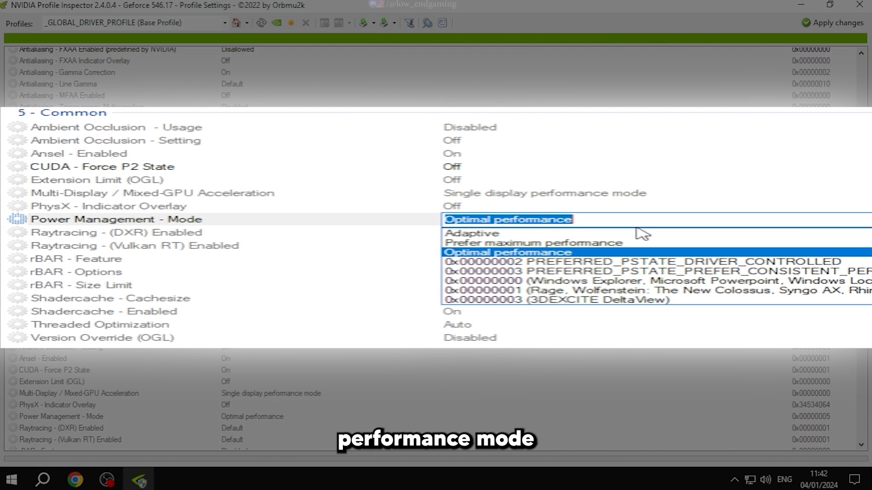
pyautogui.click(529, 243)
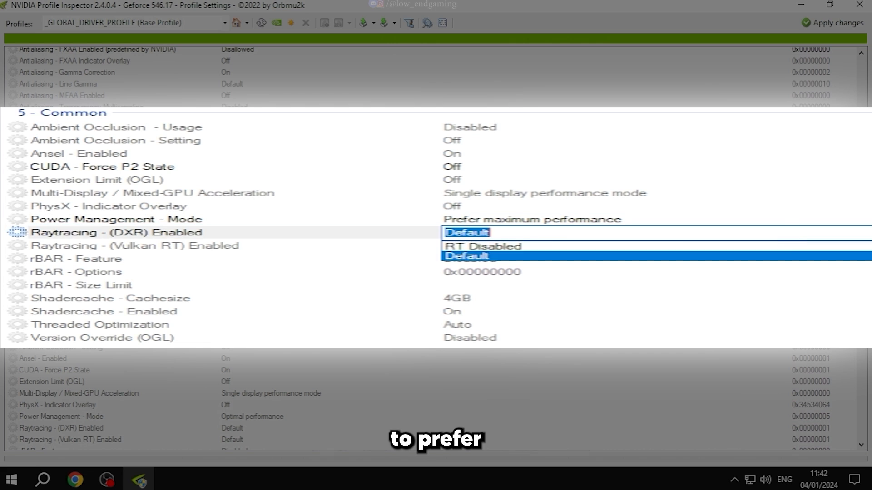
# Set the shader cache size to 4GB and a raytracing entry to RT Disabled
pyautogui.click(481, 246)
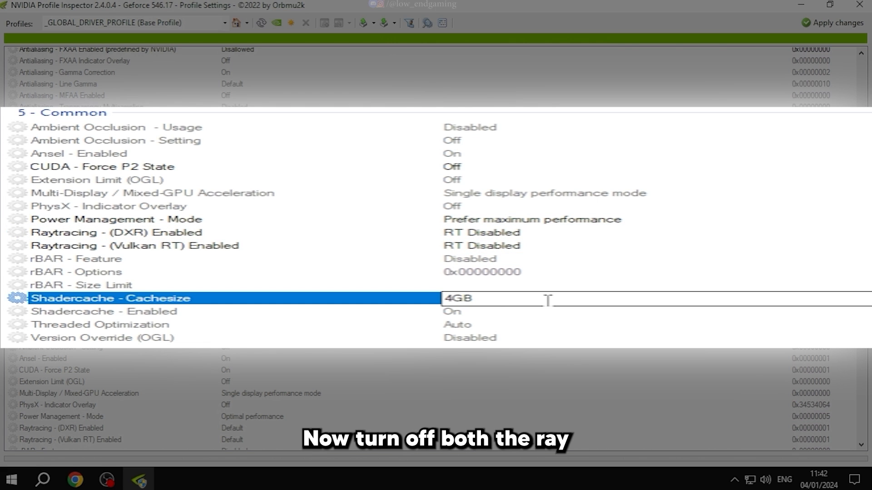
pyautogui.click(457, 325)
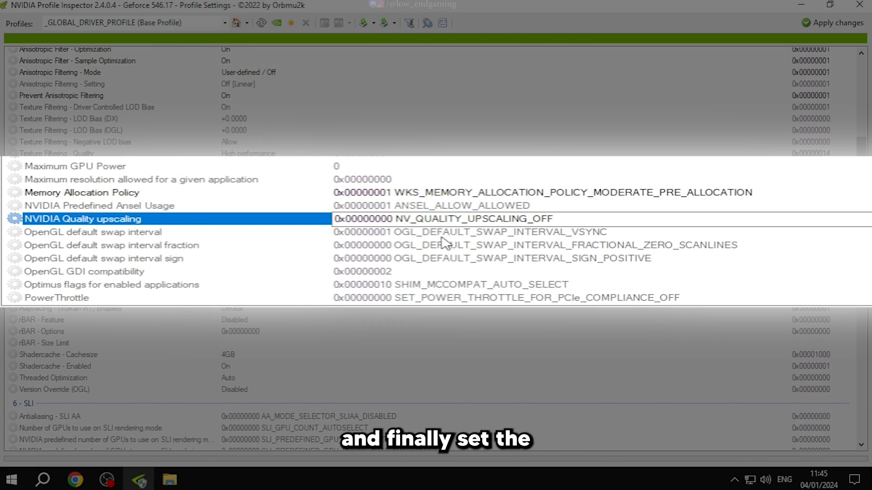
# Set NVIDIA Quality upscaling to NV_QUALITY_UPSCALING_OFF in the global profile
pyautogui.click(439, 219)
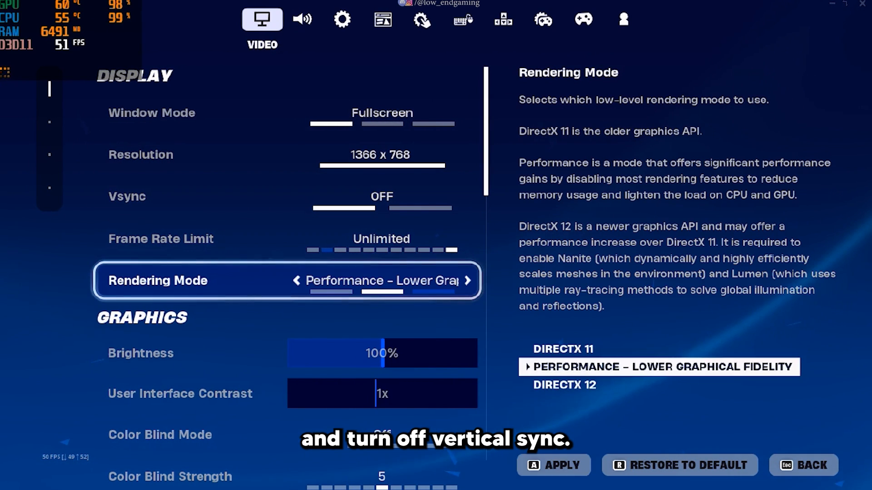
# Lower the Quality Presets to Low in Fortnite's Video settings
pyautogui.scroll(-3)
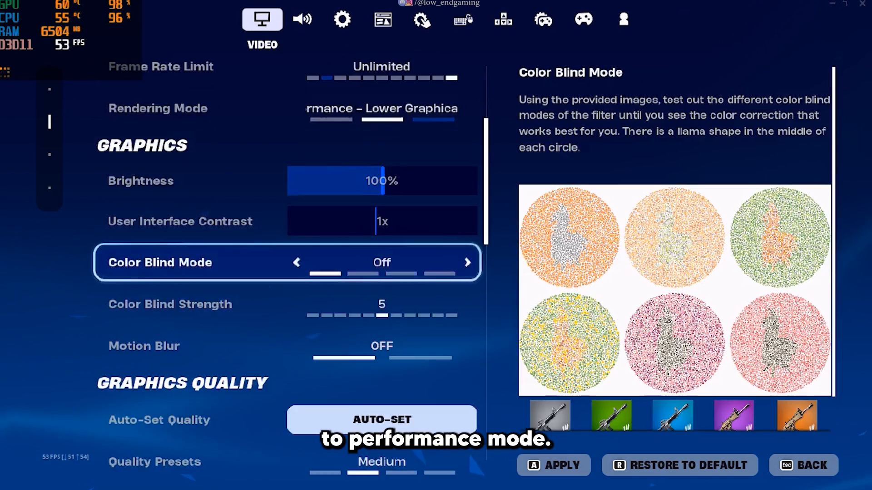
pyautogui.scroll(-3)
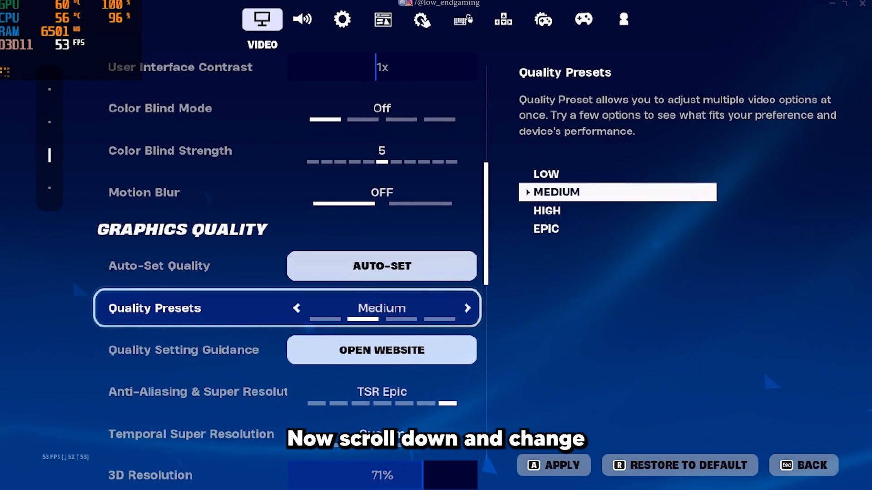
pyautogui.click(297, 308)
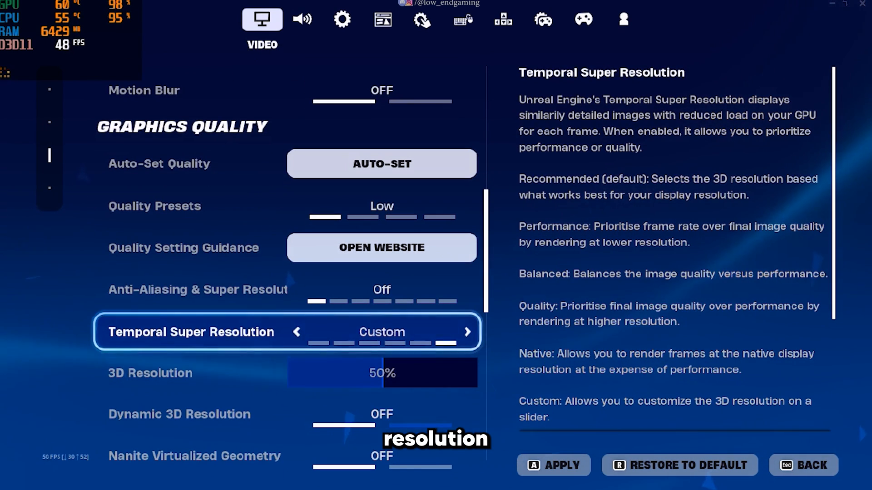
# Apply the new video settings with 50% 3D resolution and shadows and reflections off
pyautogui.scroll(-3)
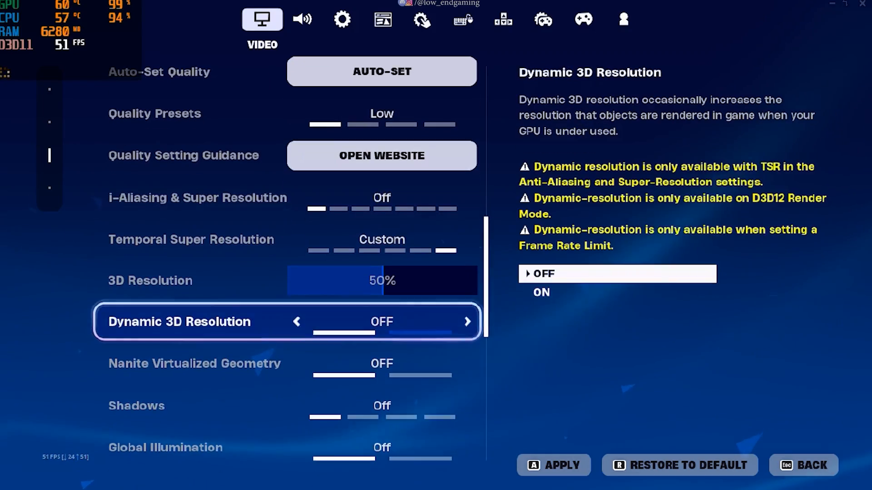
pyautogui.scroll(-3)
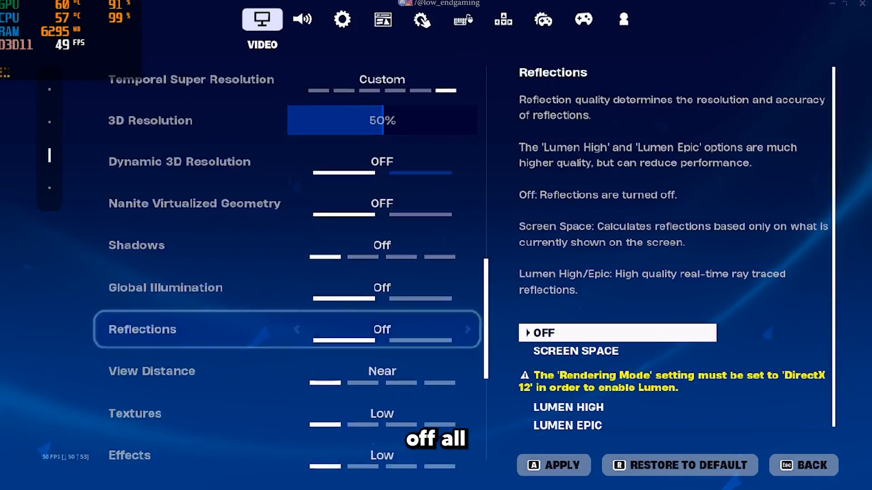
pyautogui.scroll(-3)
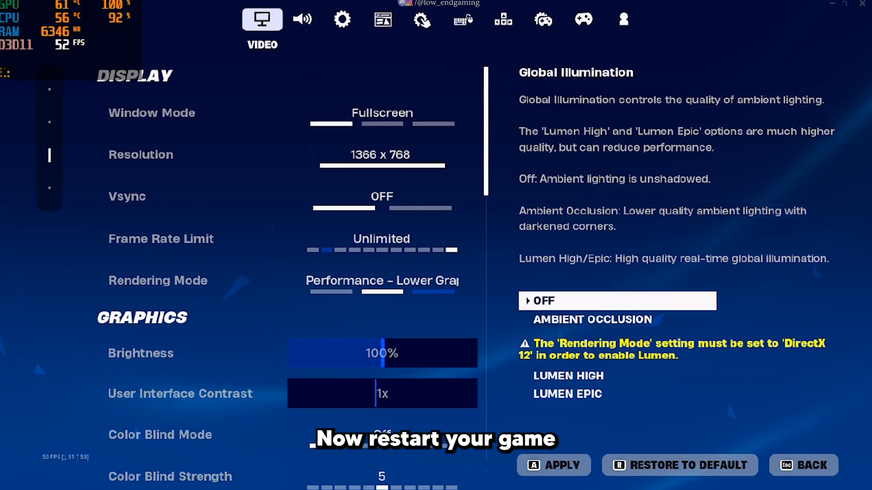
pyautogui.click(553, 465)
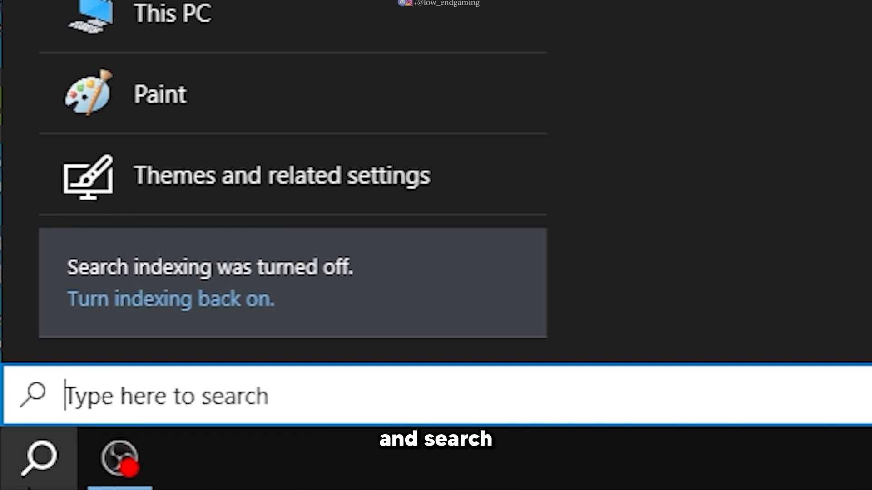
# Reach %localappdata% FortniteGame > Saved > Config and open GameUserSettings.ini for editing
pyautogui.write('%localap')
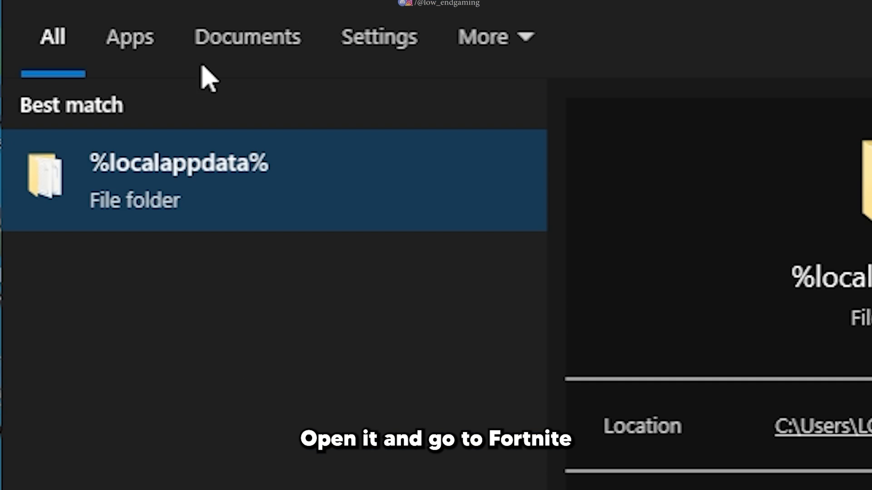
pyautogui.click(178, 175)
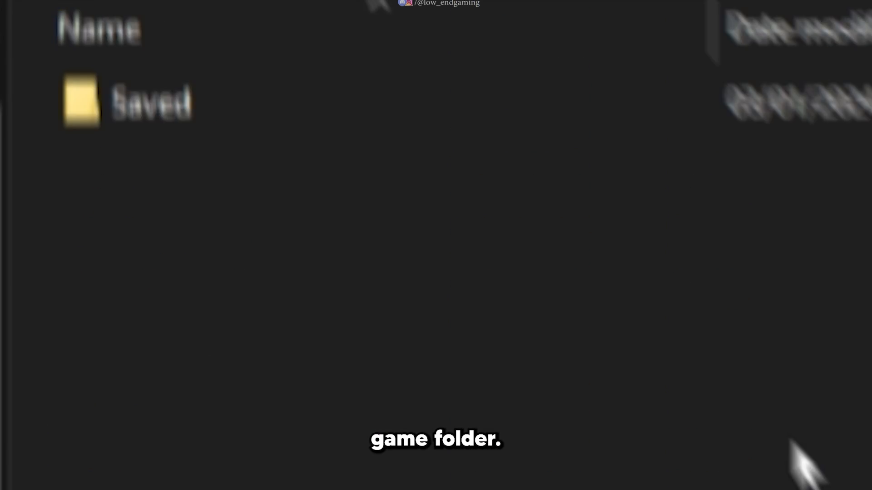
pyautogui.doubleClick(149, 102)
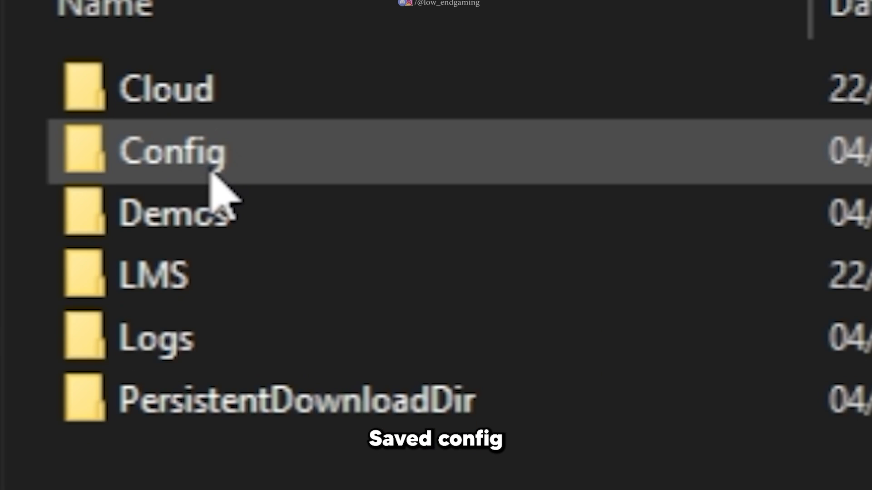
pyautogui.doubleClick(172, 152)
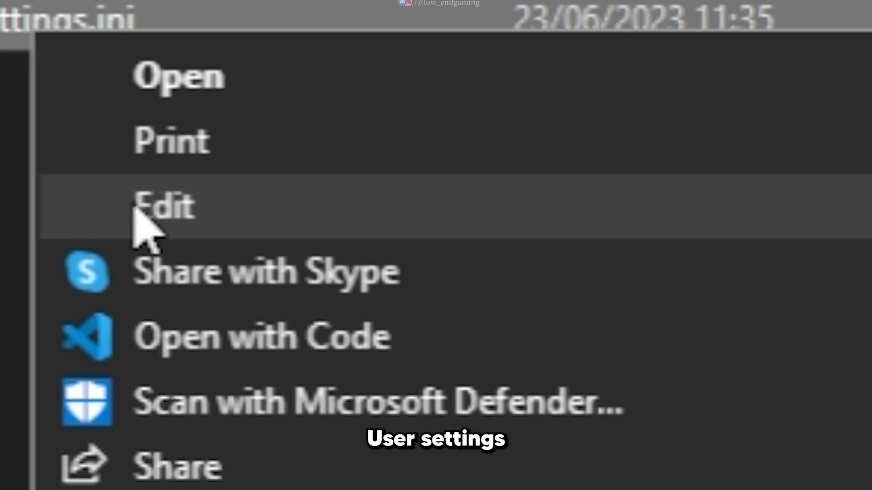
pyautogui.click(164, 209)
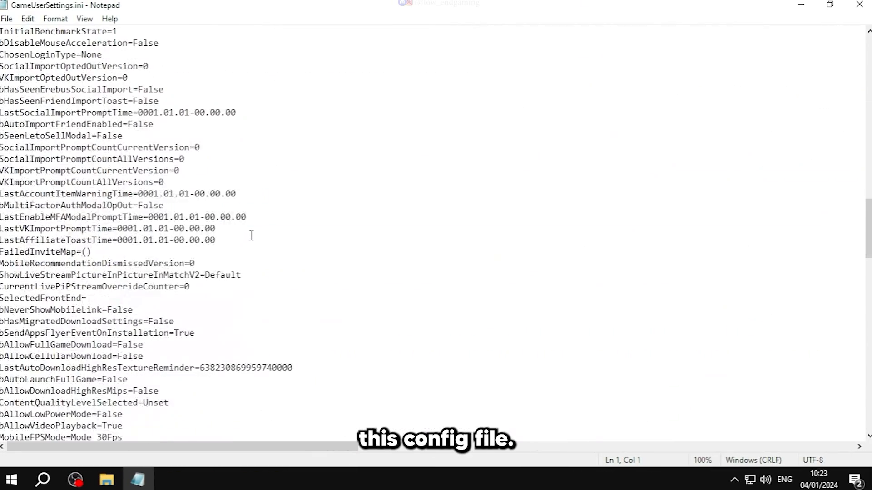
pyautogui.scroll(-3)
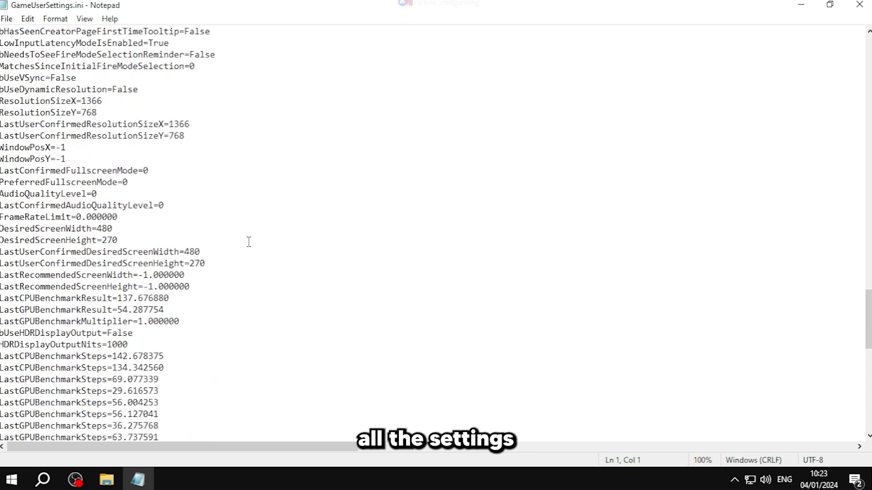
pyautogui.scroll(-3)
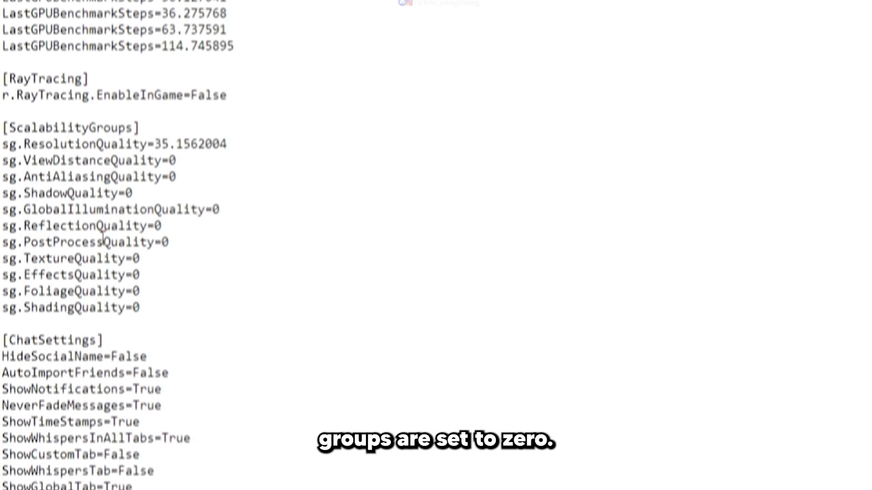
pyautogui.moveTo(6, 177); pyautogui.dragTo(139, 325)
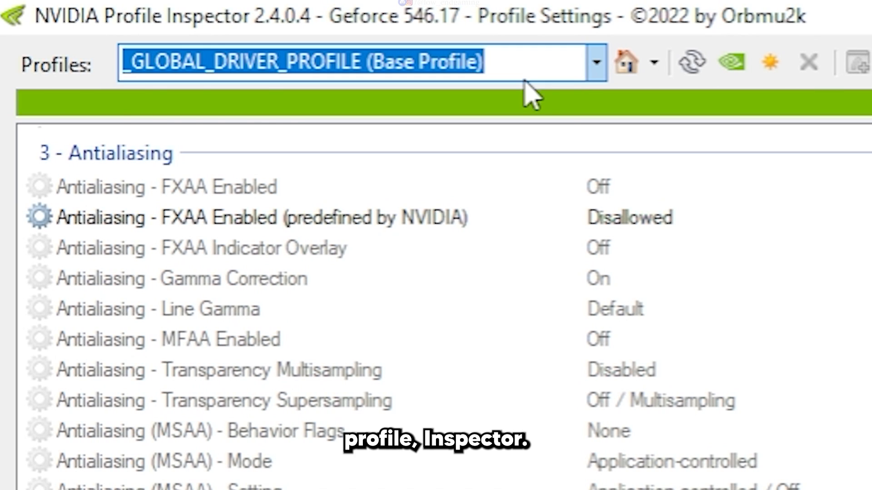
# Load the Fortnite profile via 'fort' and set Transparency Supersampling to AA_MODE_REPLAY_MODE_ALL
pyautogui.write('fort')
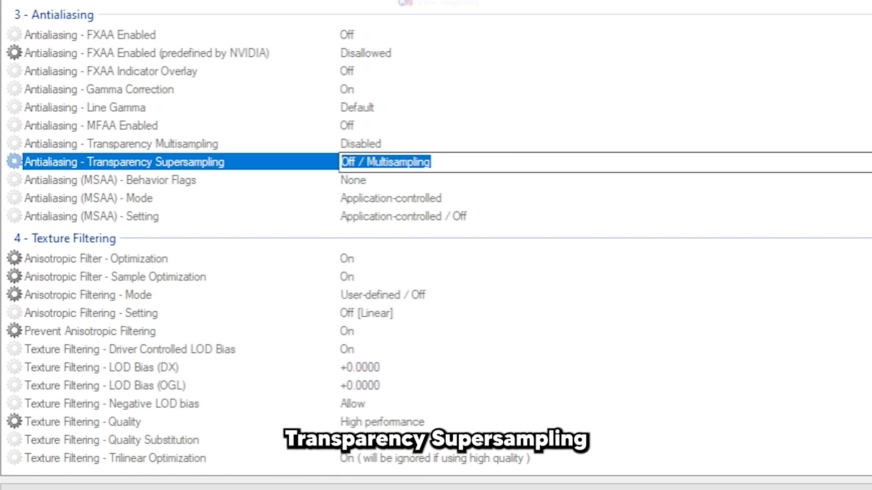
pyautogui.click(384, 161)
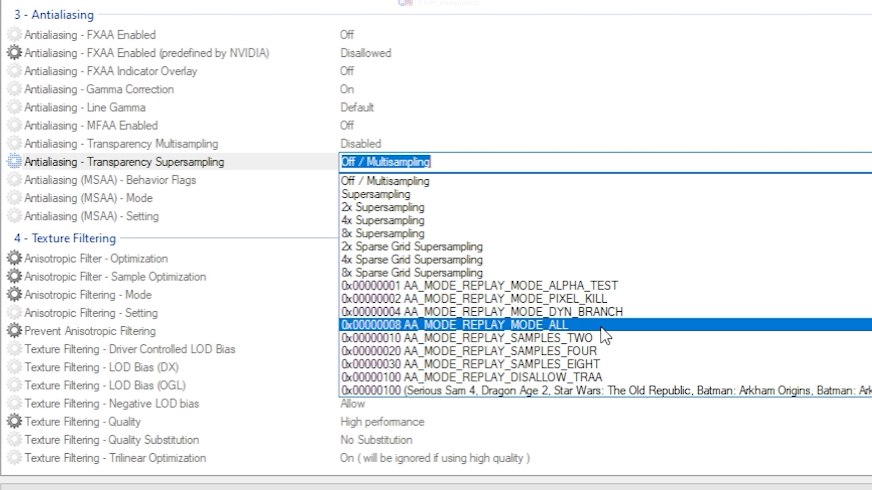
pyautogui.click(454, 325)
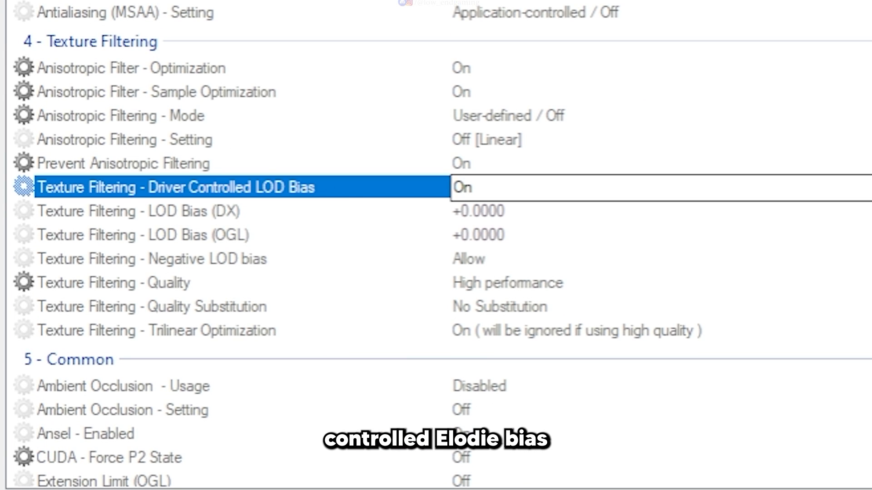
# Set Driver Controlled LOD Bias Off, keep Negative LOD bias Allow, and browse LOD Bias (DX) values
pyautogui.click(464, 187)
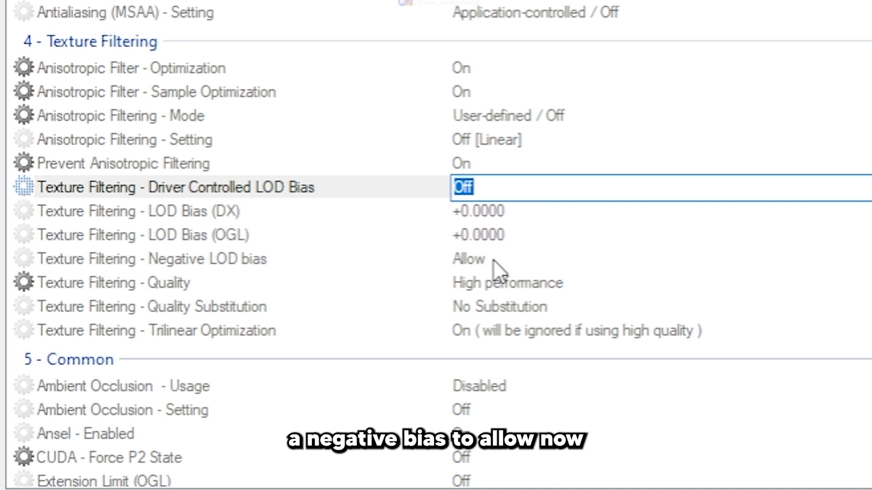
pyautogui.click(467, 259)
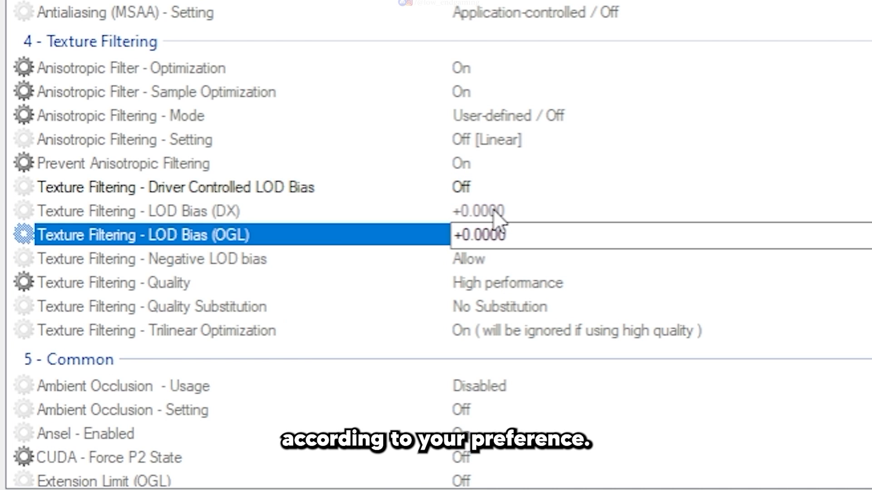
pyautogui.click(479, 233)
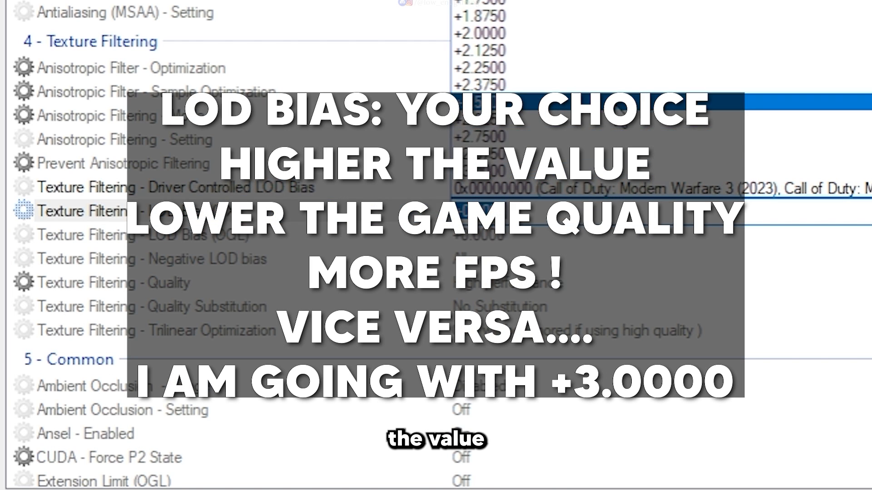